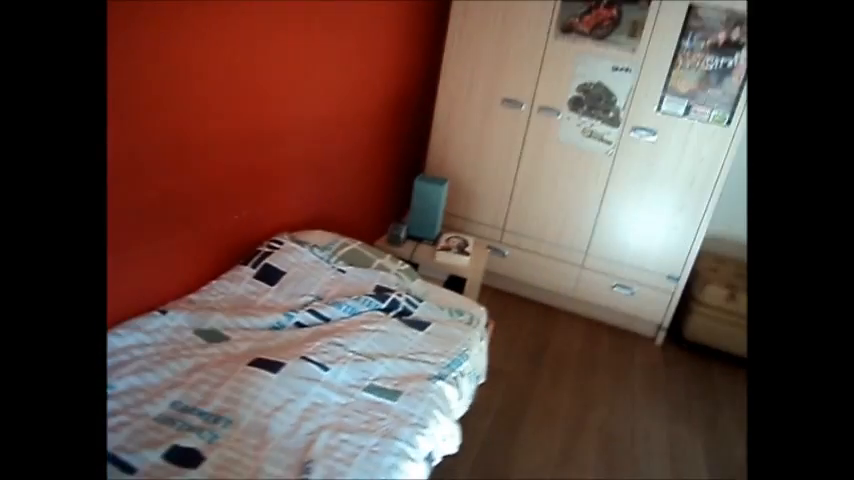
scroll(right, 3)
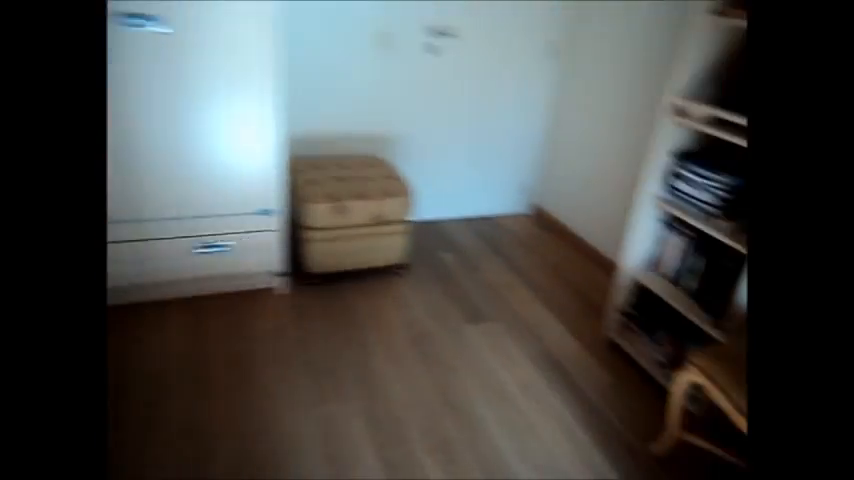